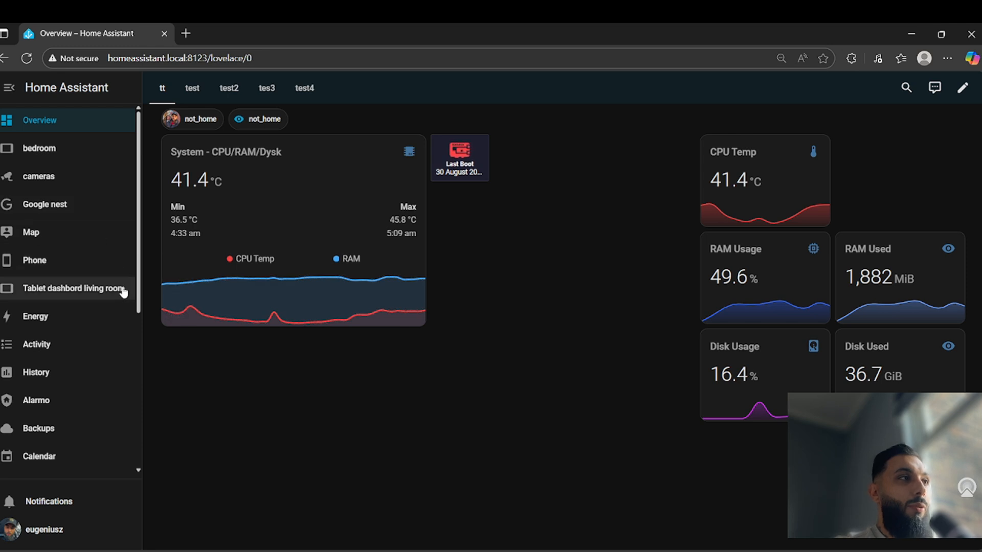
- Switch to the Google nest dashboard from the Home Assistant sidebar
left_click(44, 204)
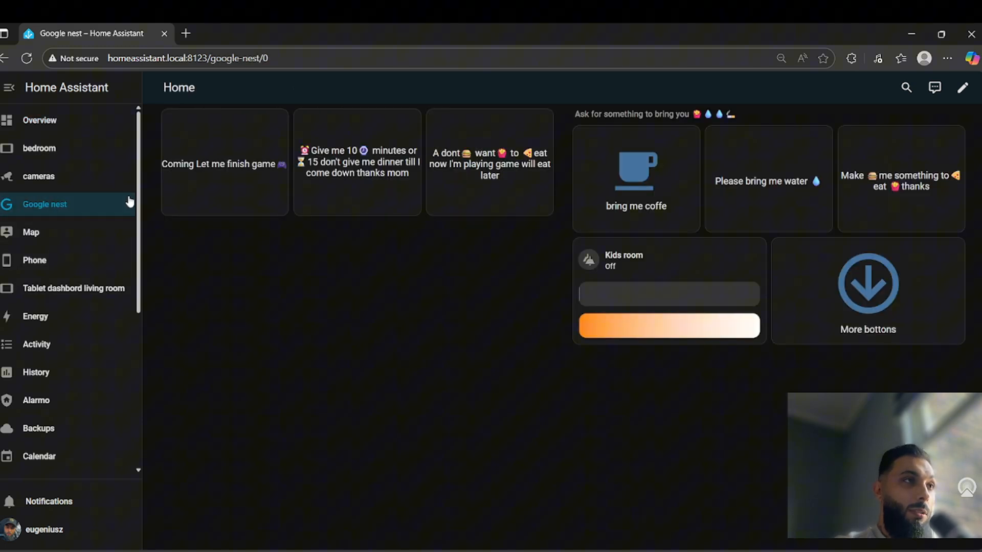
mouse_move(291, 165)
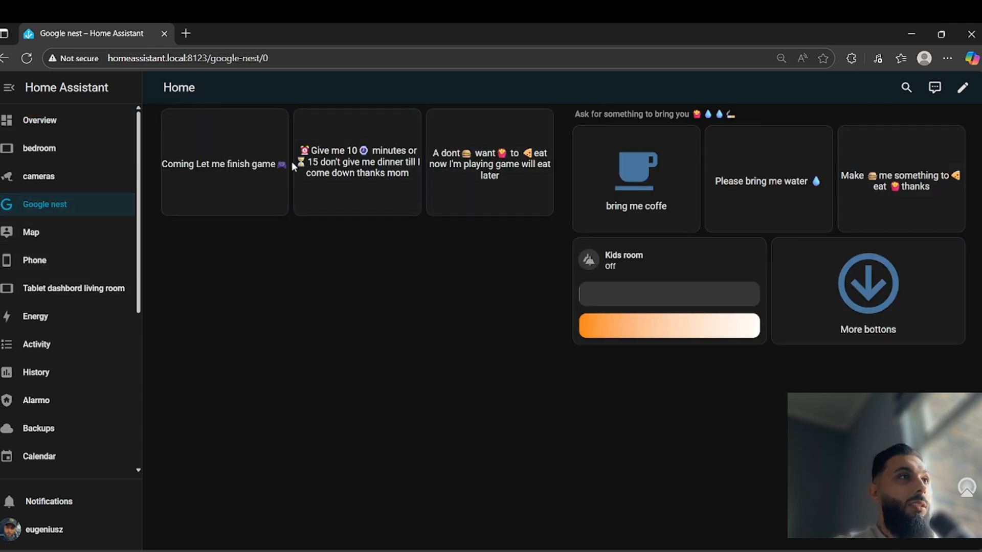
mouse_move(486, 172)
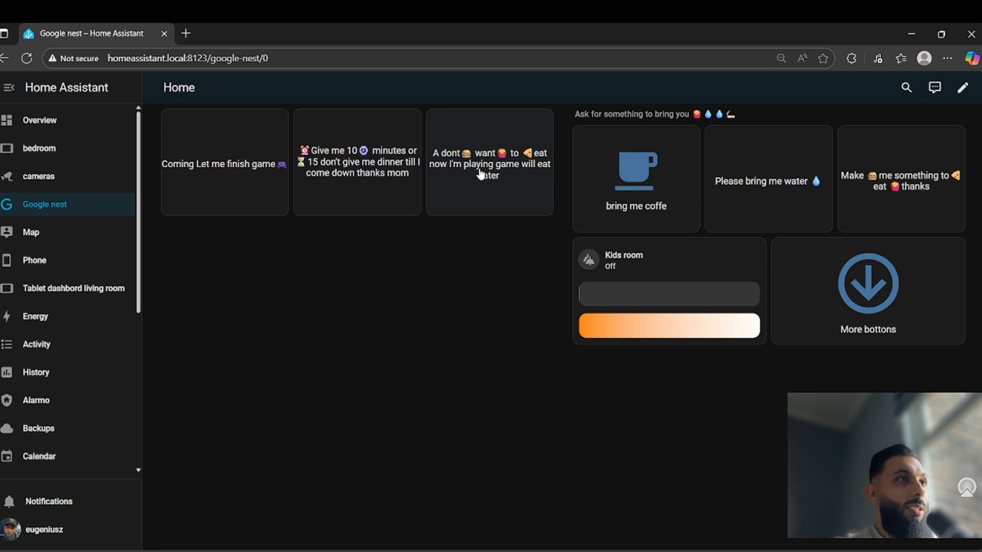
mouse_move(438, 338)
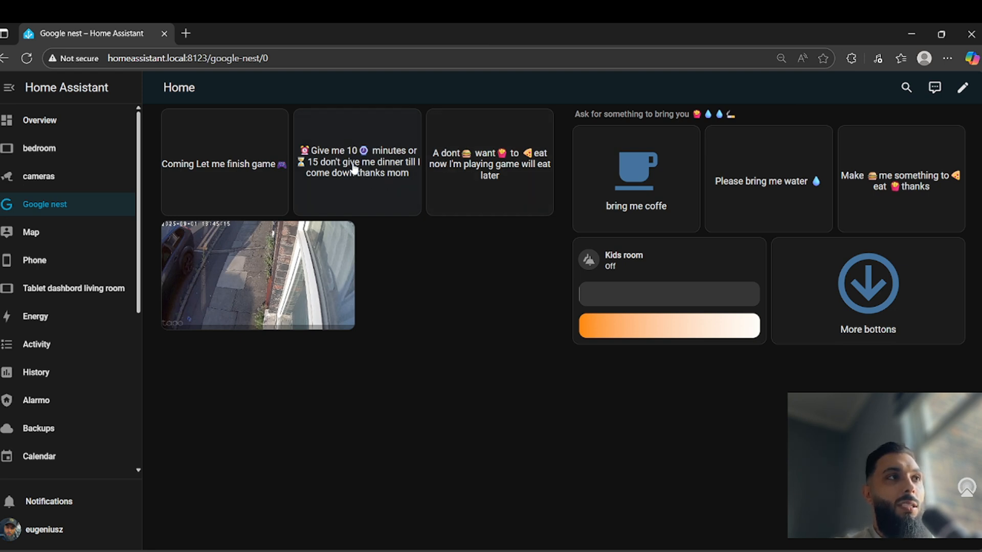
mouse_move(454, 215)
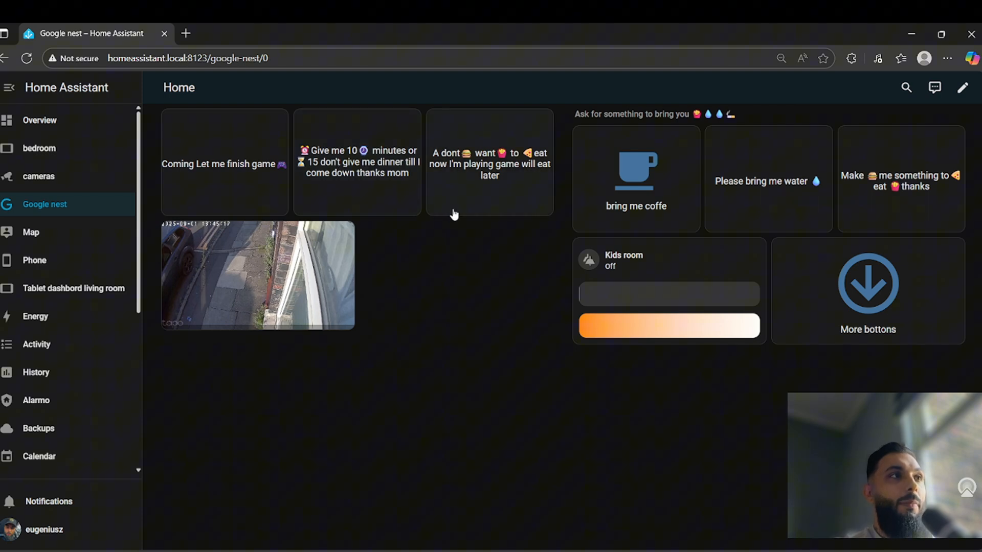
mouse_move(454, 182)
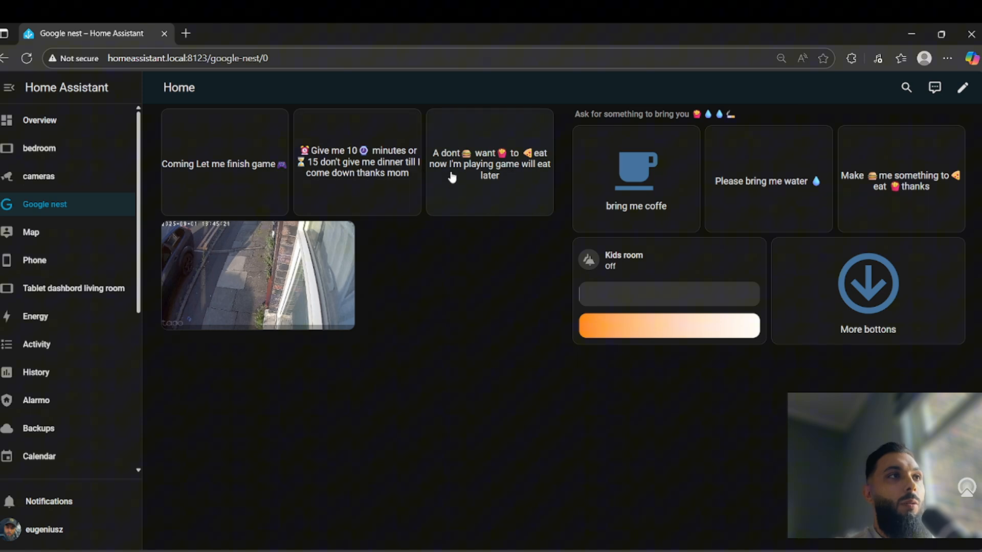
mouse_move(499, 190)
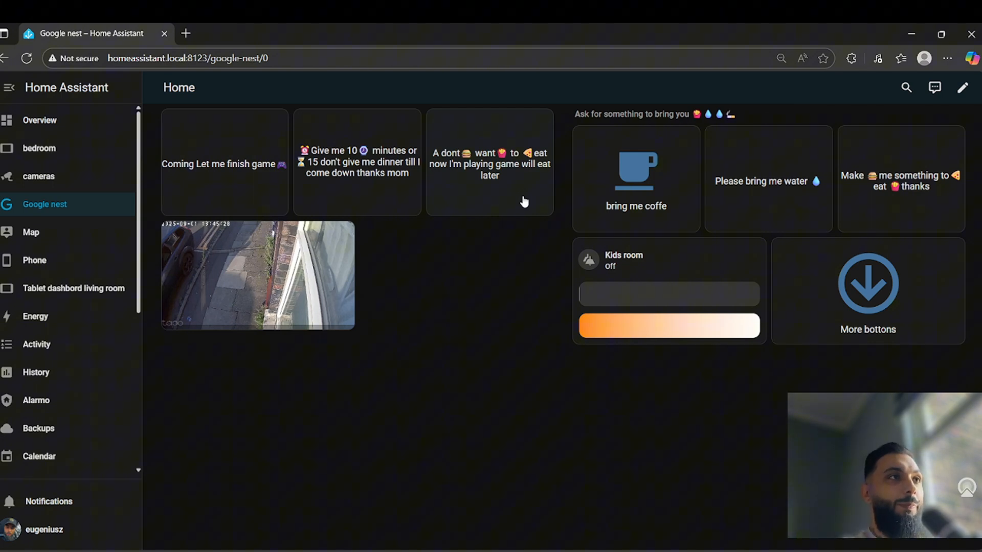
mouse_move(600, 126)
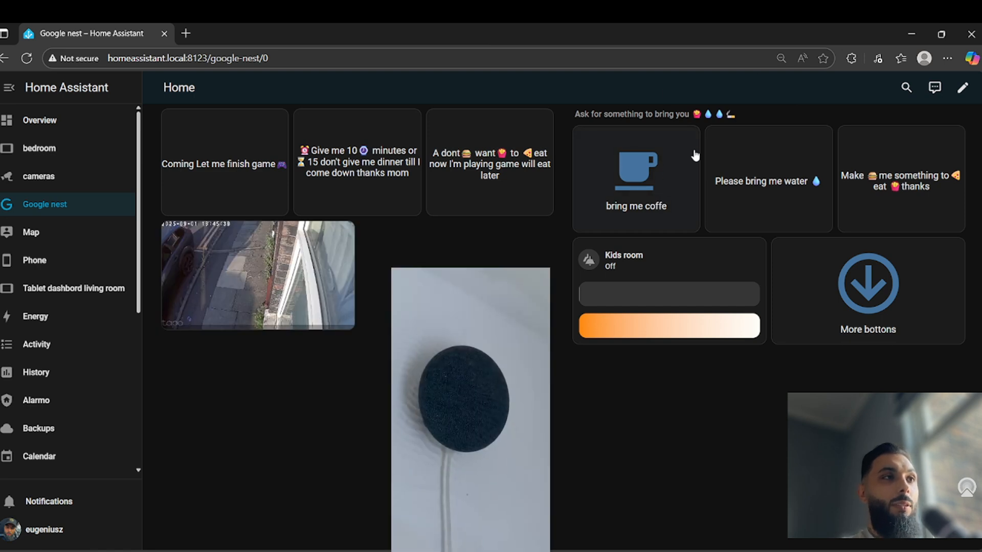
mouse_move(638, 149)
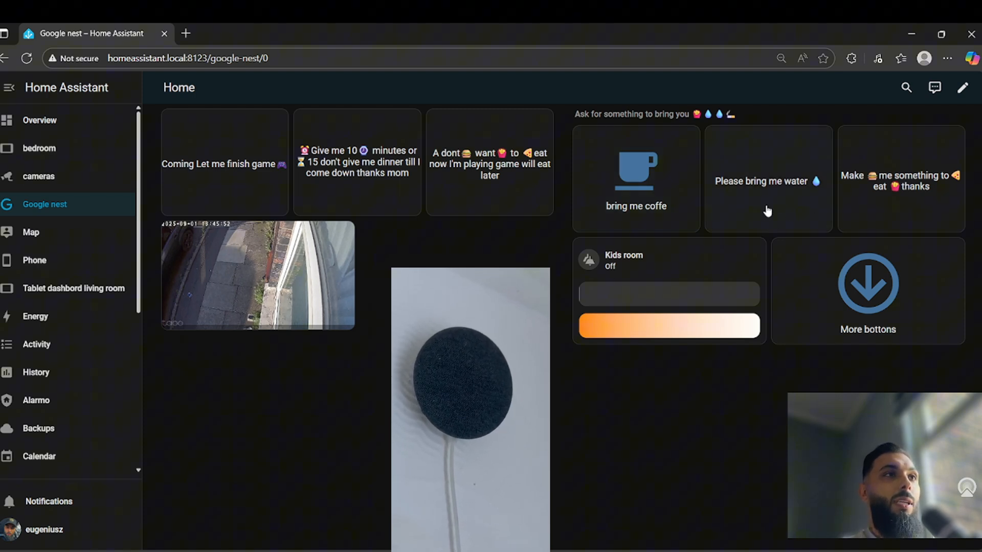
mouse_move(906, 201)
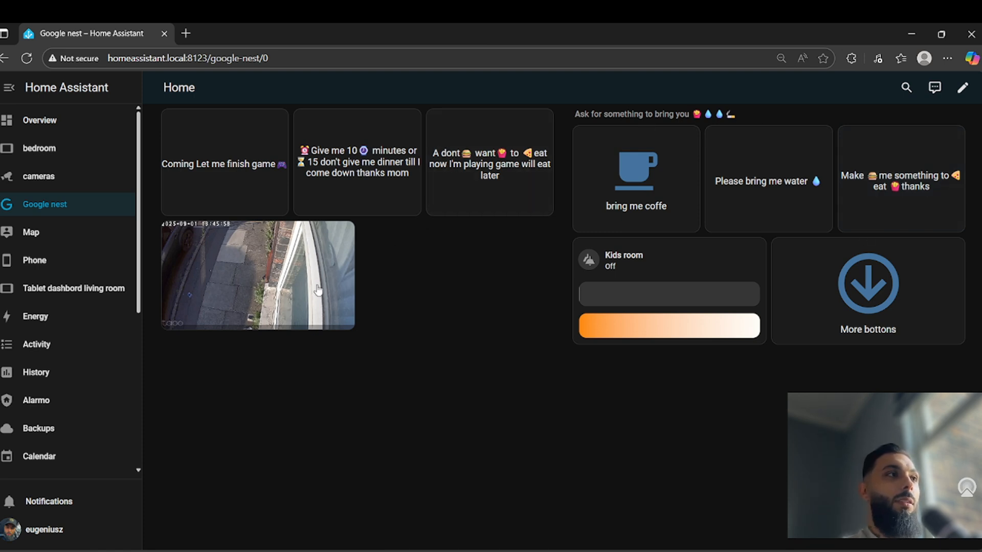
mouse_move(338, 276)
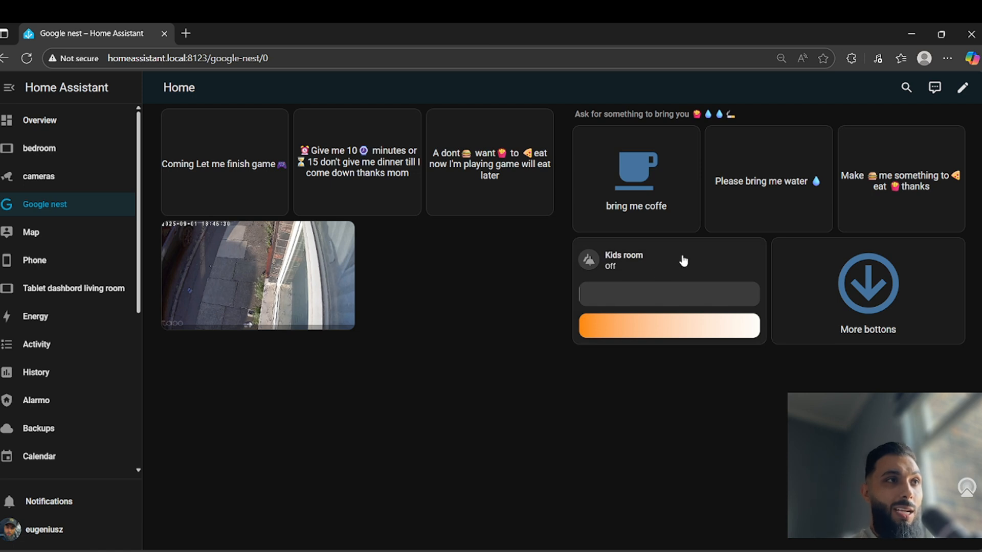
mouse_move(885, 166)
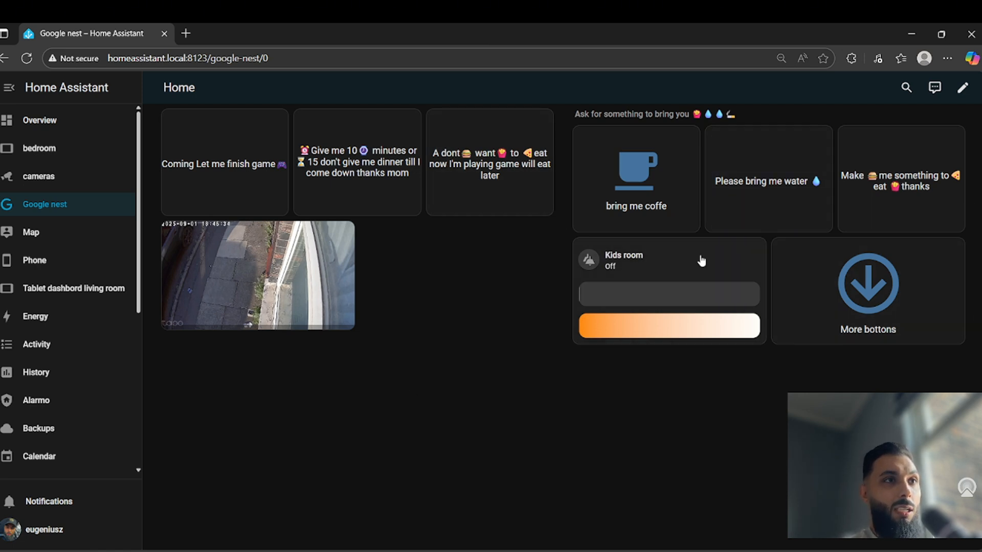
mouse_move(805, 258)
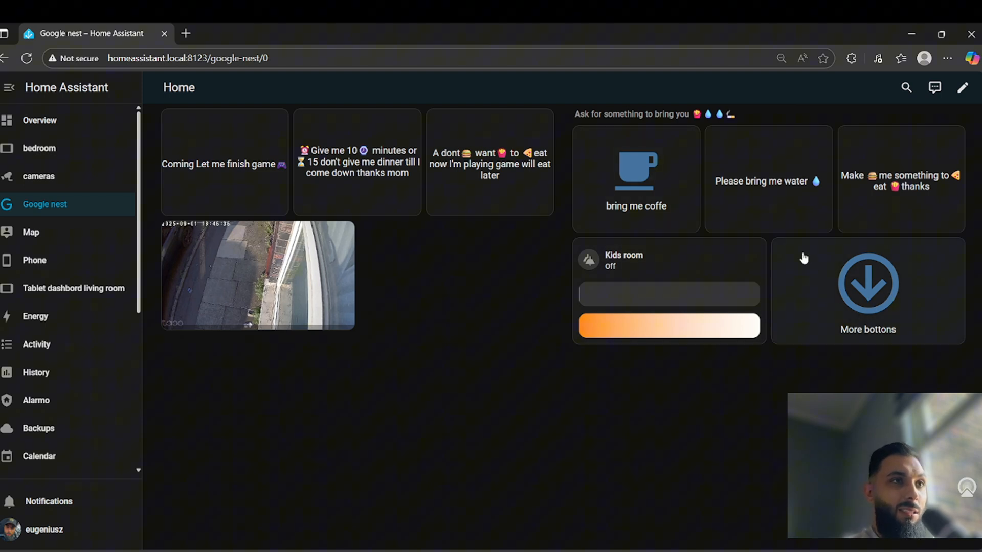
mouse_move(899, 282)
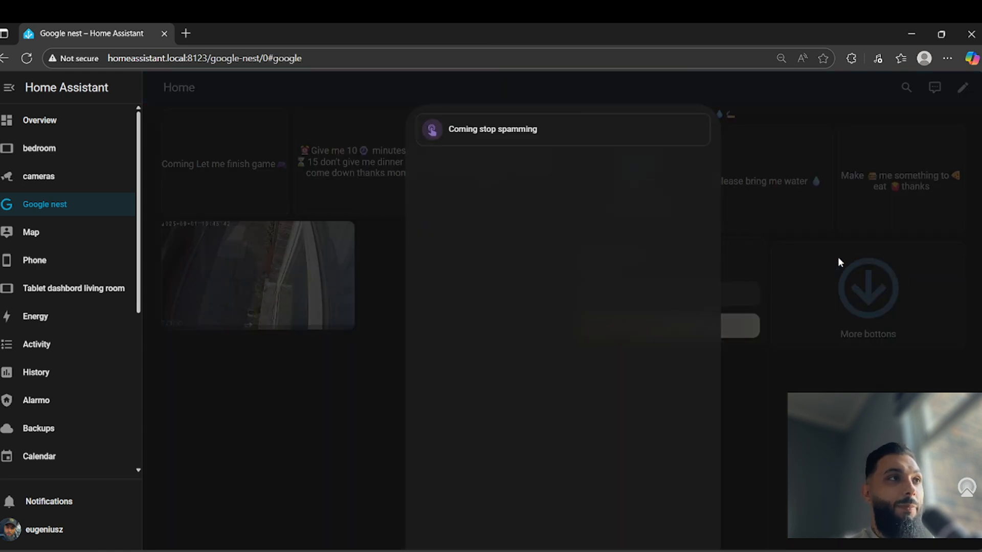
mouse_move(548, 150)
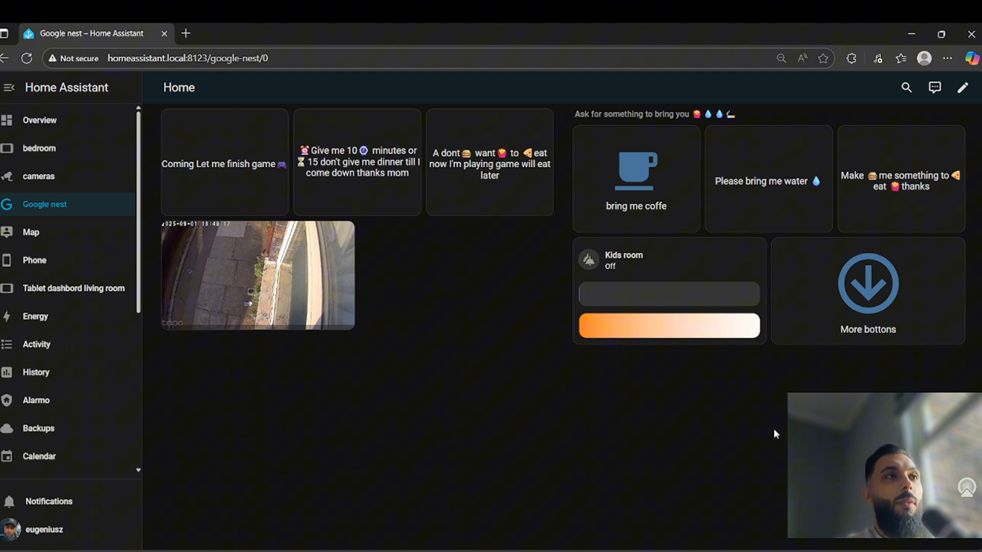
mouse_move(865, 217)
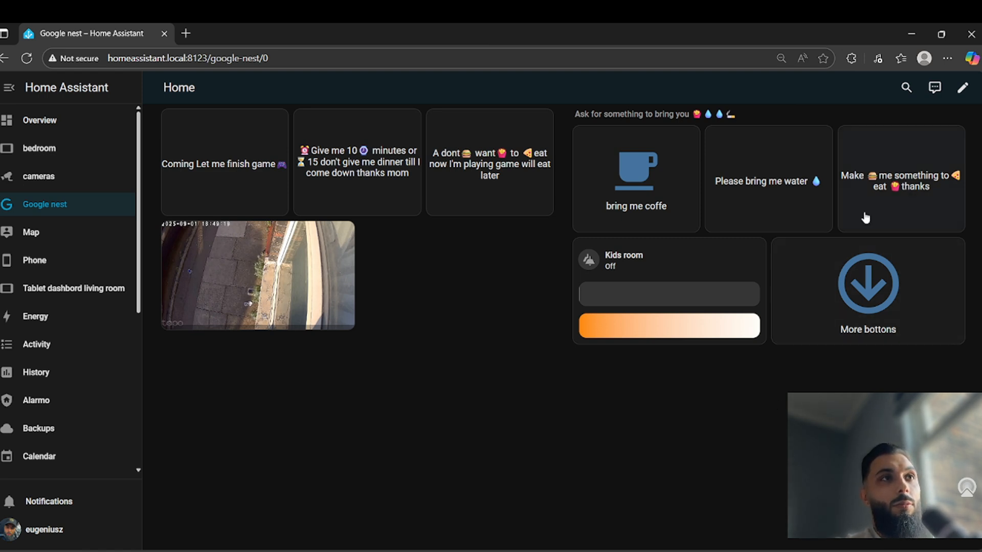